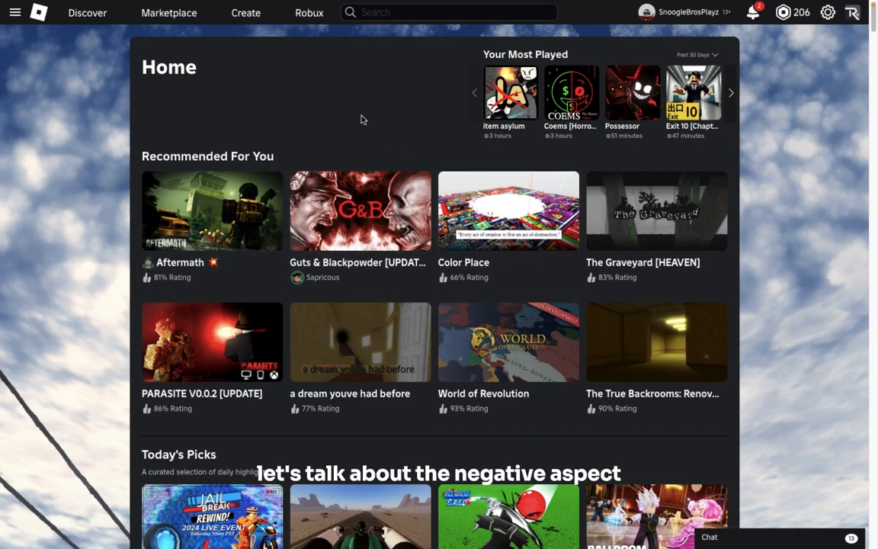
scroll("down", 3)
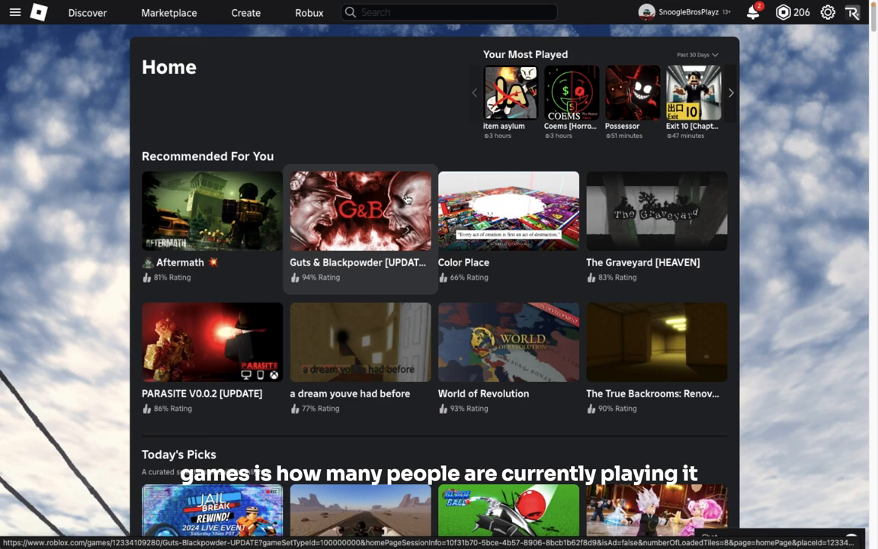
scroll("down", 3)
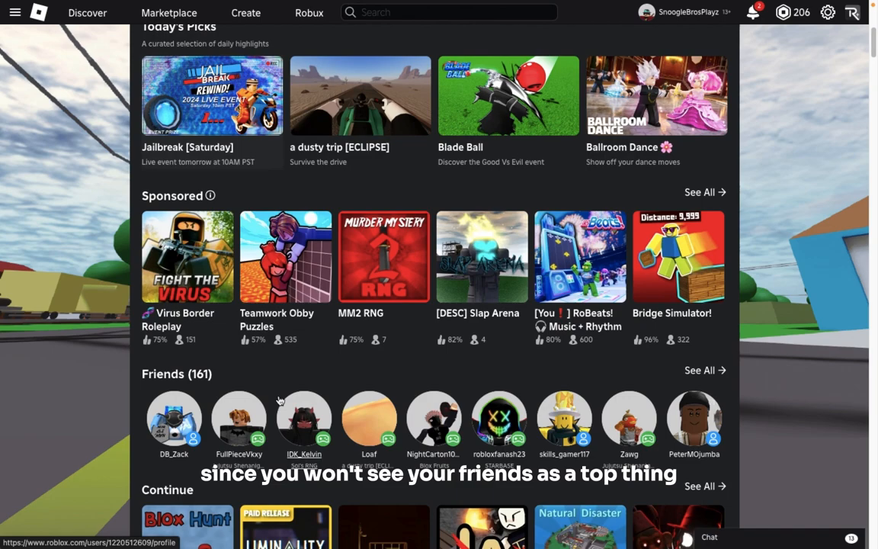